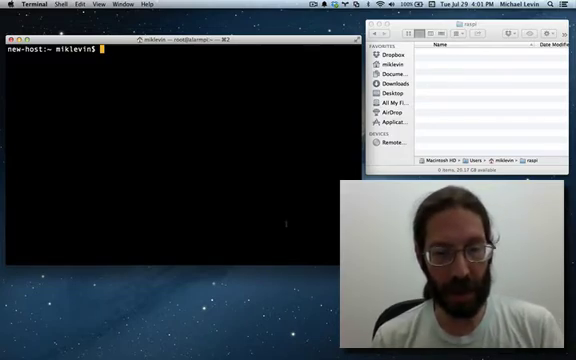
Run 'diskutil list' to show the internal drive and the SD card as disk1
type("diskutil")
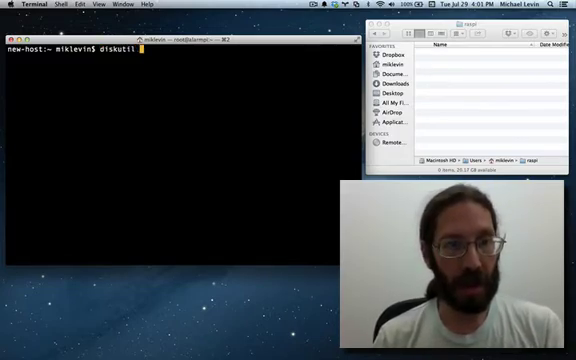
key("Return")
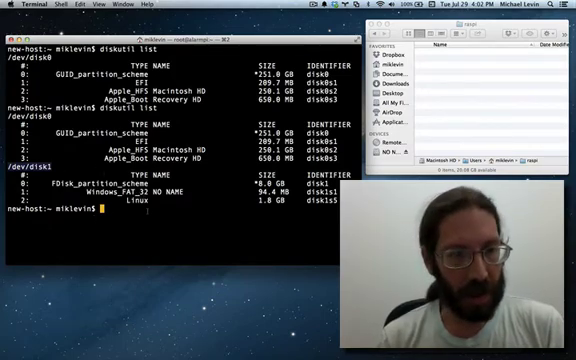
Run 'diskutil unmountDisk /dev/disk1' to unmount the SD card, then re-enter 'diskutil list'
type("diskutil")
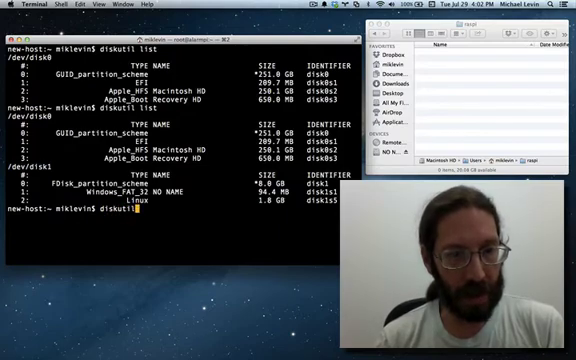
type("unmount")
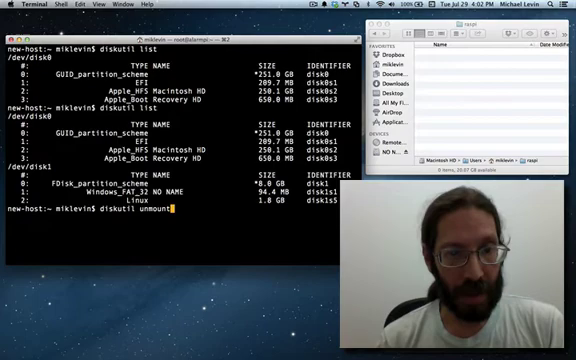
type("disk")
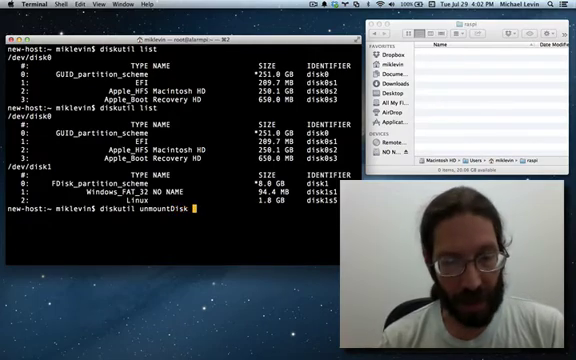
type("/dev/di")
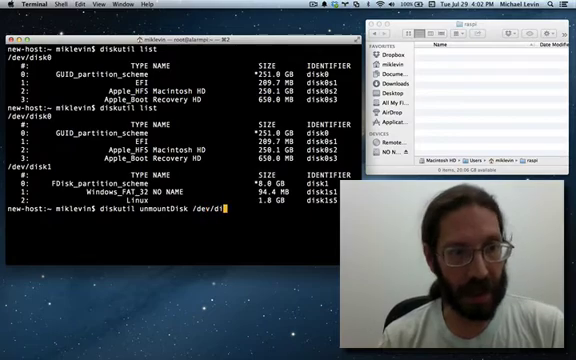
key("Return")
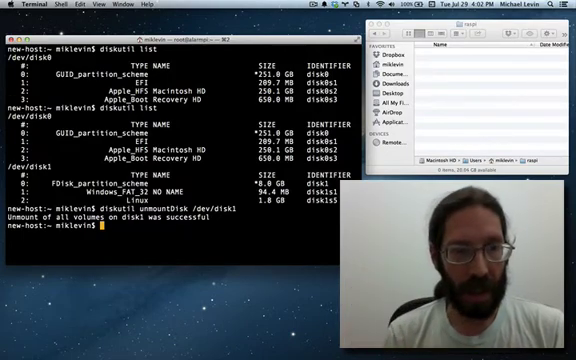
type("diskutil list")
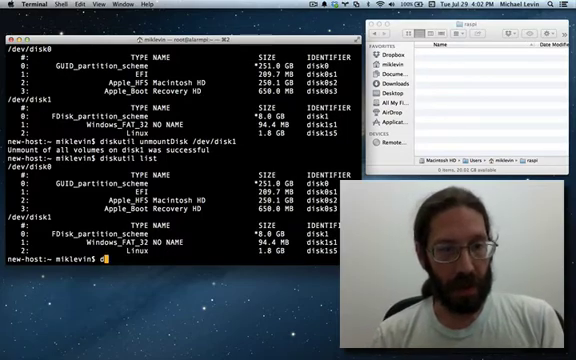
Start a new 'dd' command at the prompt
type("dd")
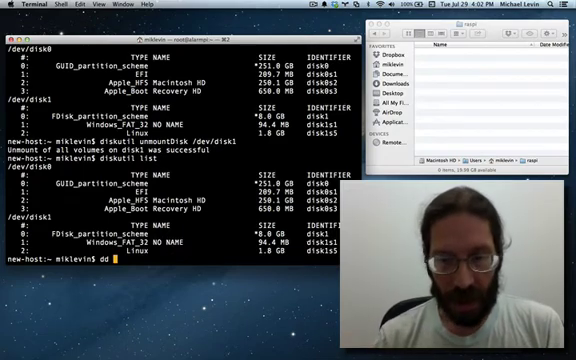
Run 'dd if=/dev/disk1 of=~/raspi/pygreen.img -bs=1m', which fails with an unknown operand, and recall it for fixing
type("if")
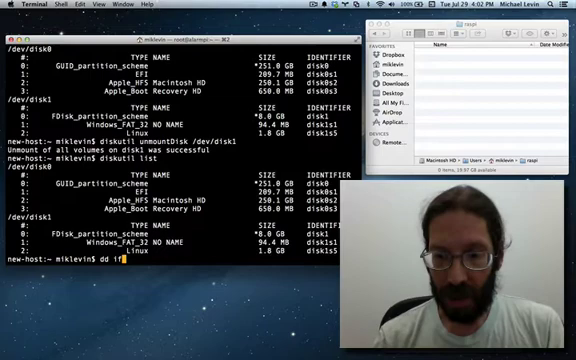
type("=/")
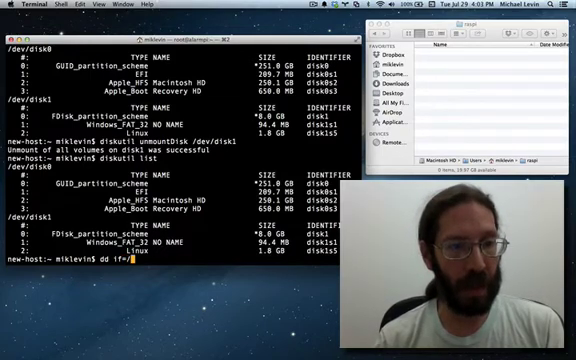
type("dev/disk1 of=")
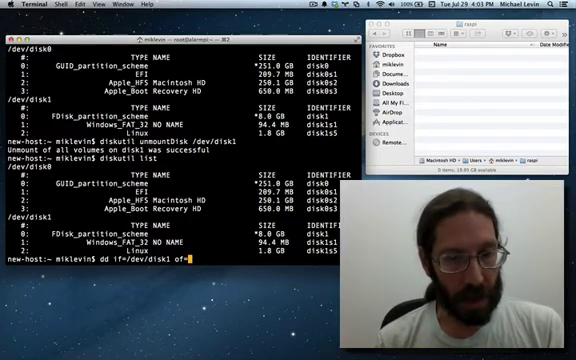
type("/")
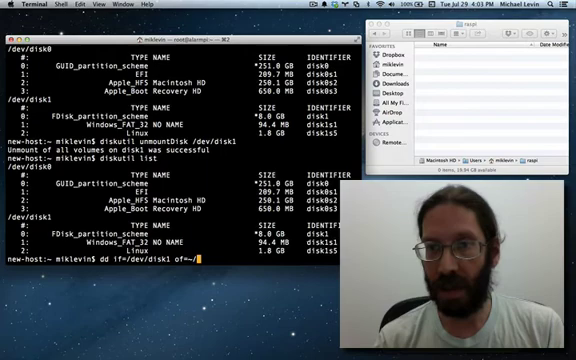
type("rasp1")
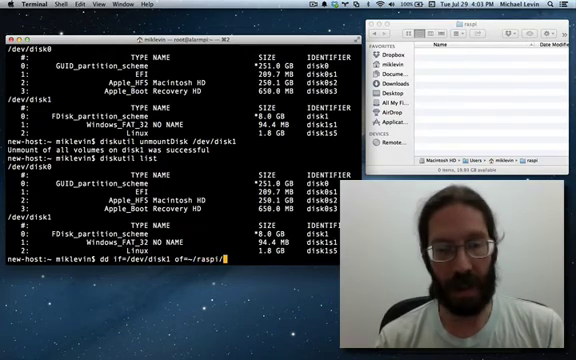
type("pygreen.img")
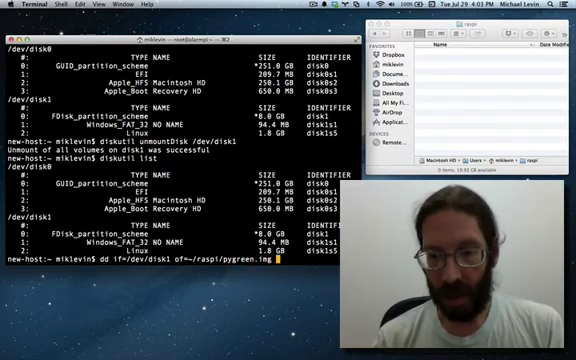
type("bs=1m")
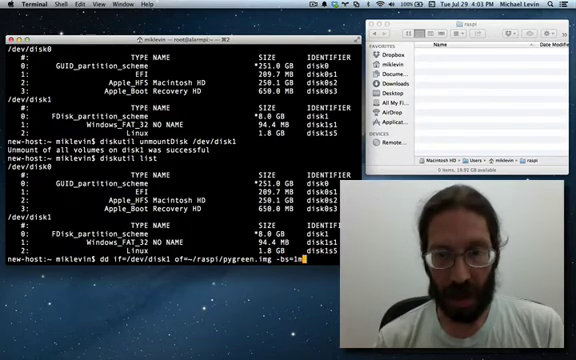
key("Return")
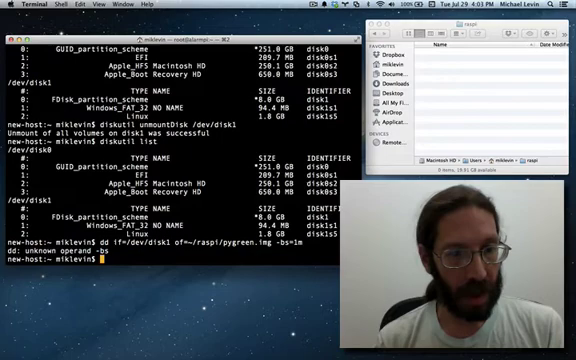
type("dd if=/dev/disk1 of=~/raspi/pygreen.img -bs=1m")
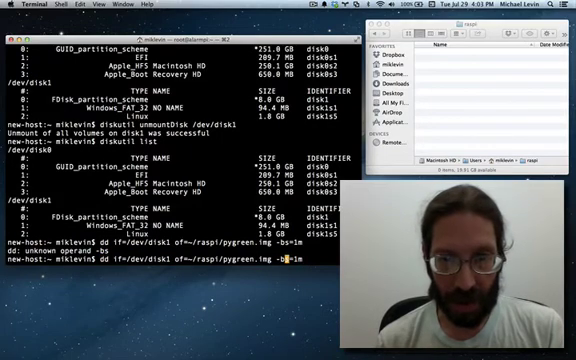